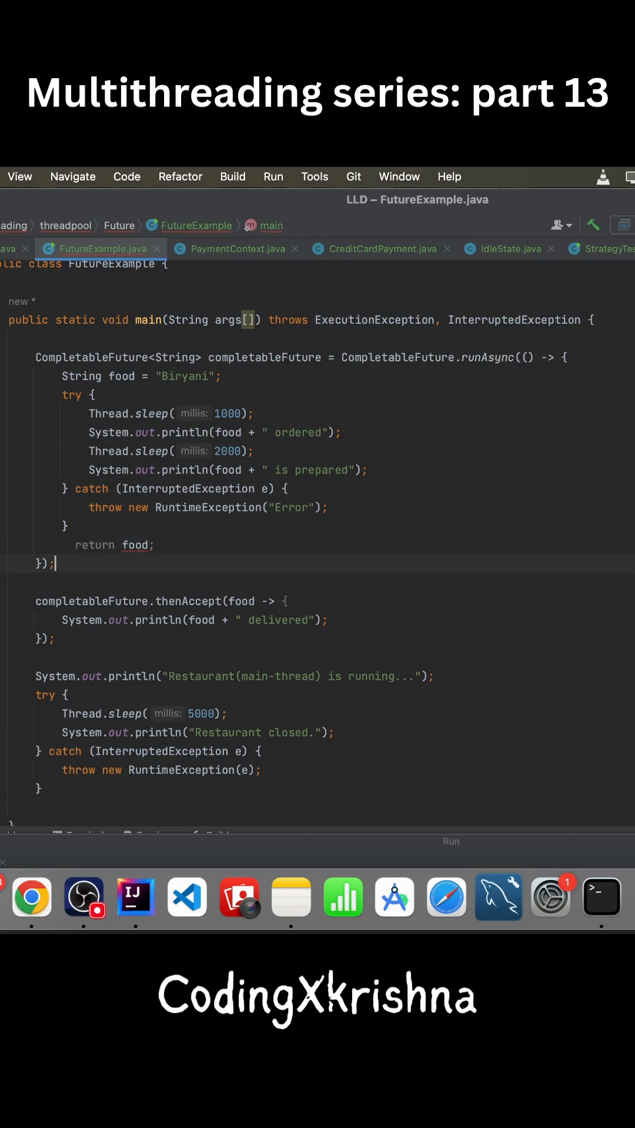
Select the String type argument to make it Void, then select runAsync.
double_click(175, 358)
type("Void")
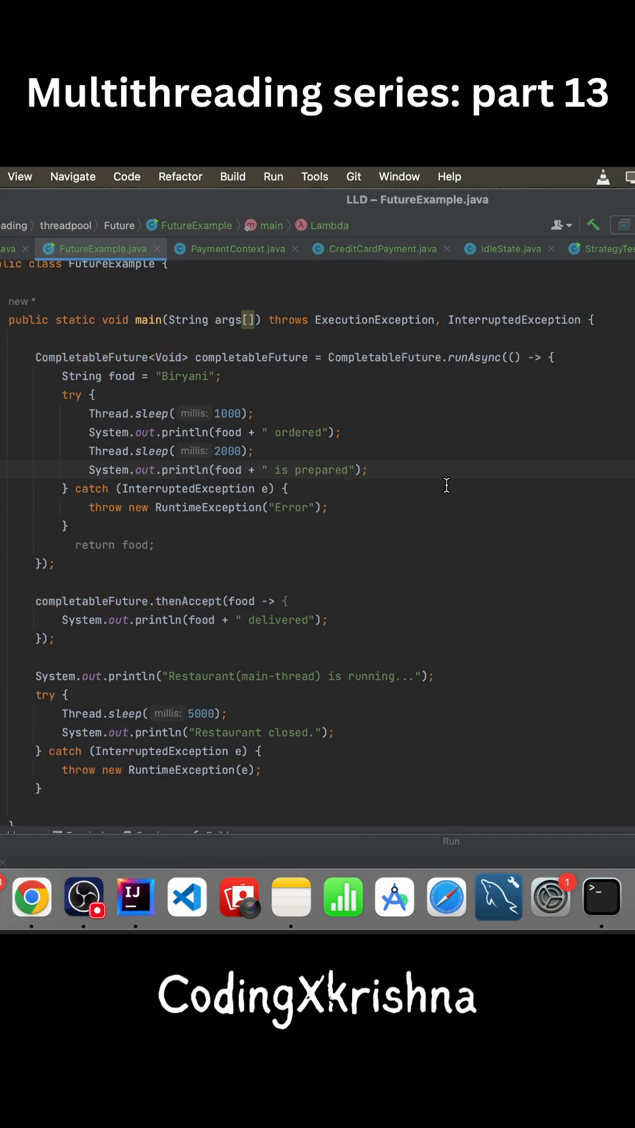
double_click(474, 358)
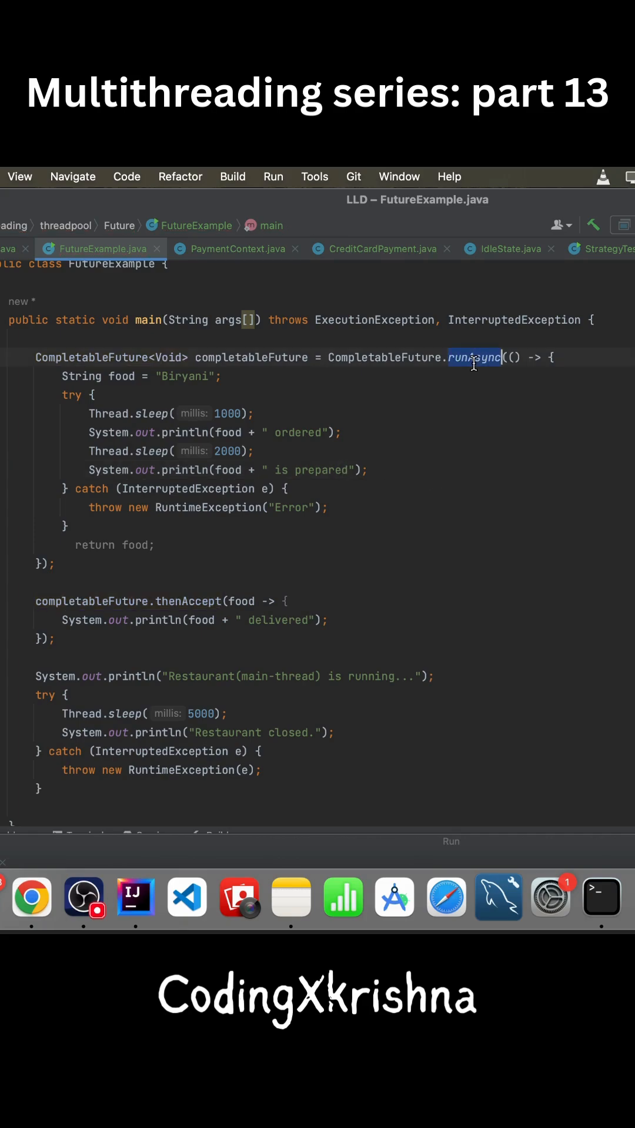
Replace runAsync with supplyAsync and select the Void type argument to change back to String.
key("Backspace")
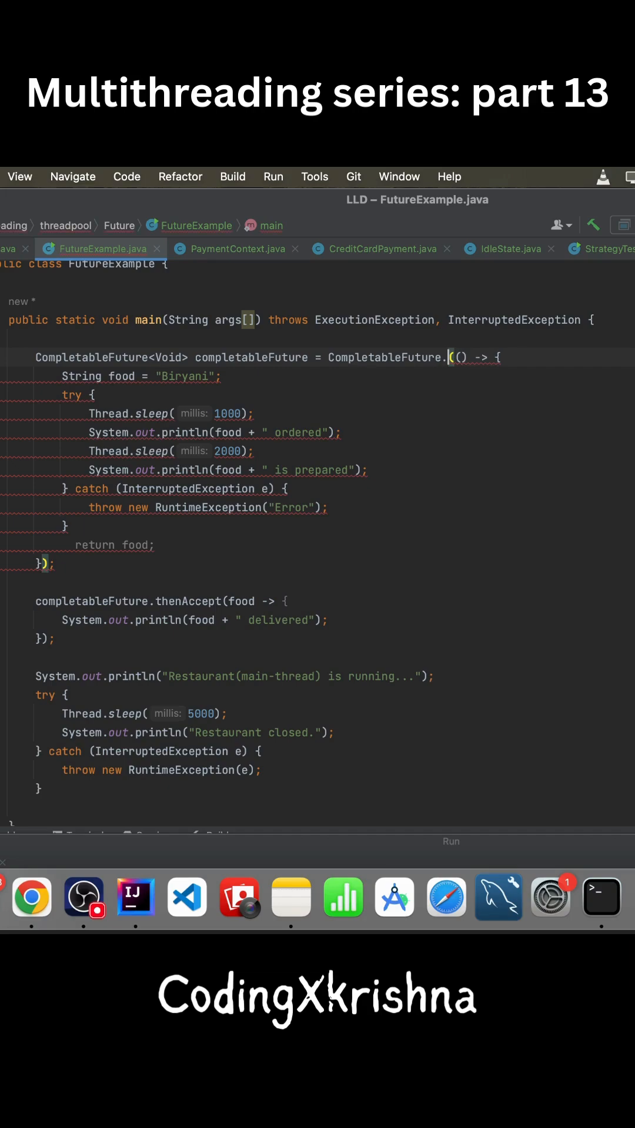
type("supplyAsync")
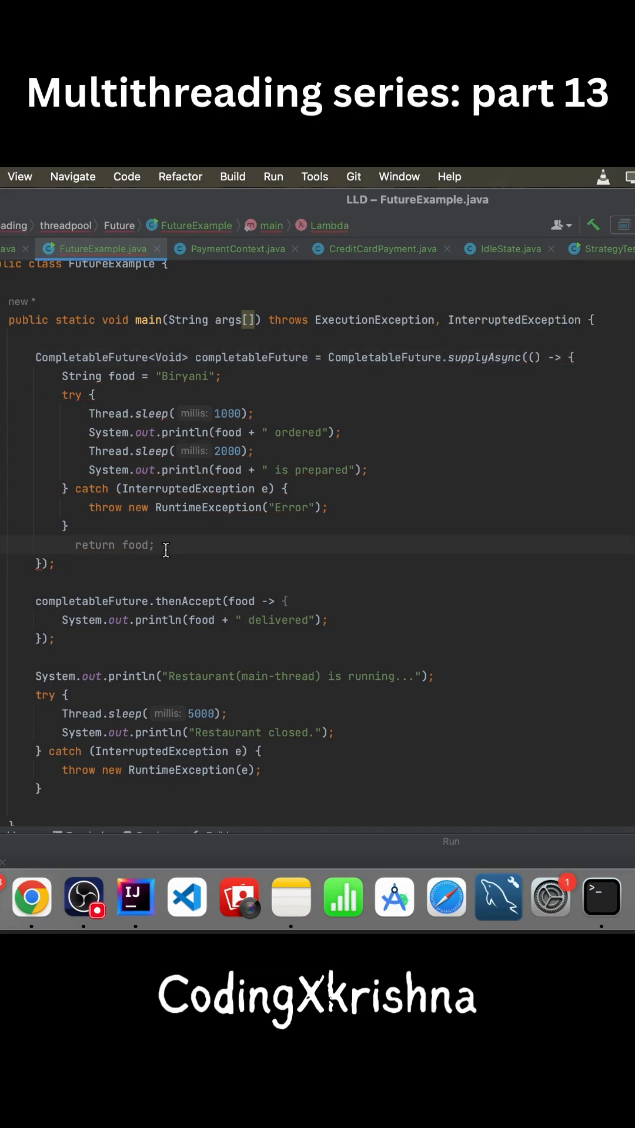
double_click(169, 358)
type("String")
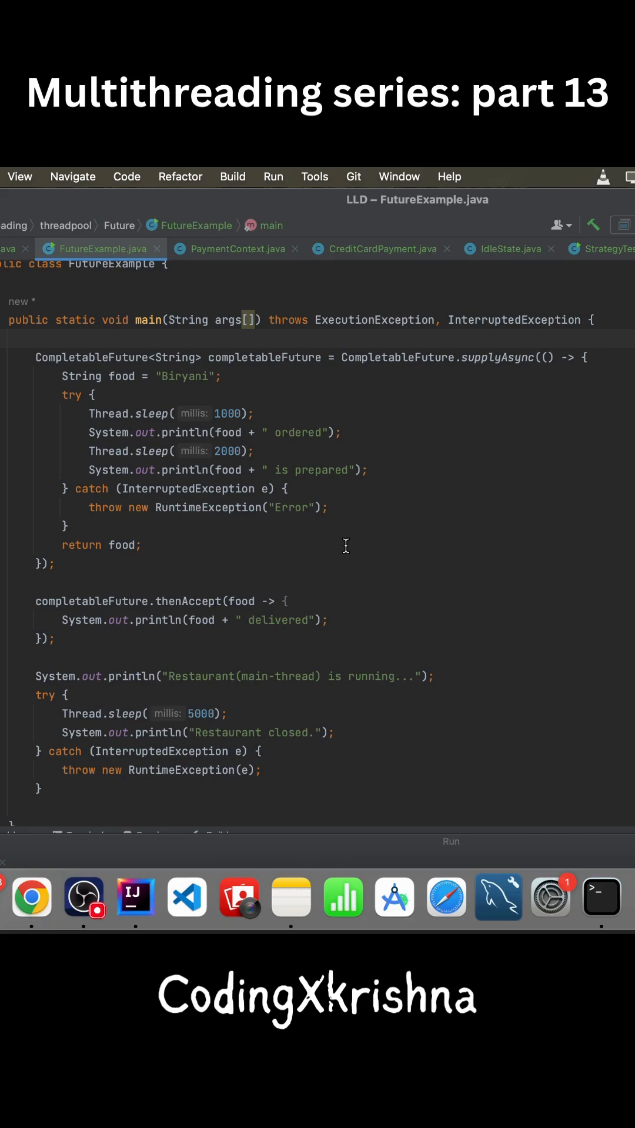
scroll("up", 3)
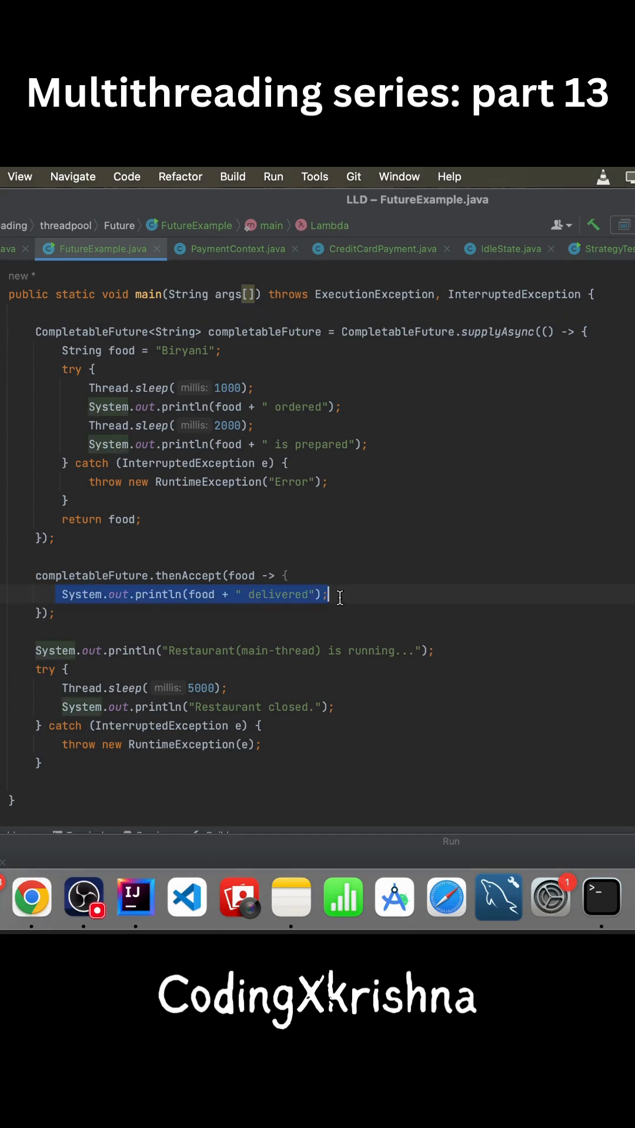
Select the thenAccept callback and scroll down toward main's run gutter icon.
double_click(241, 576)
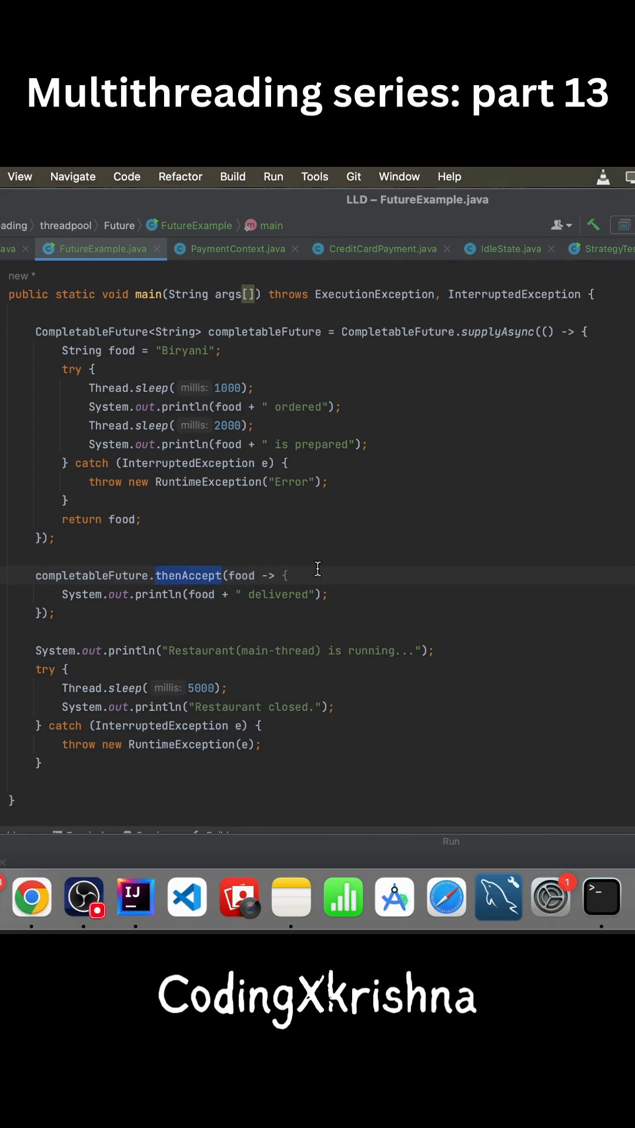
mouse_move(347, 579)
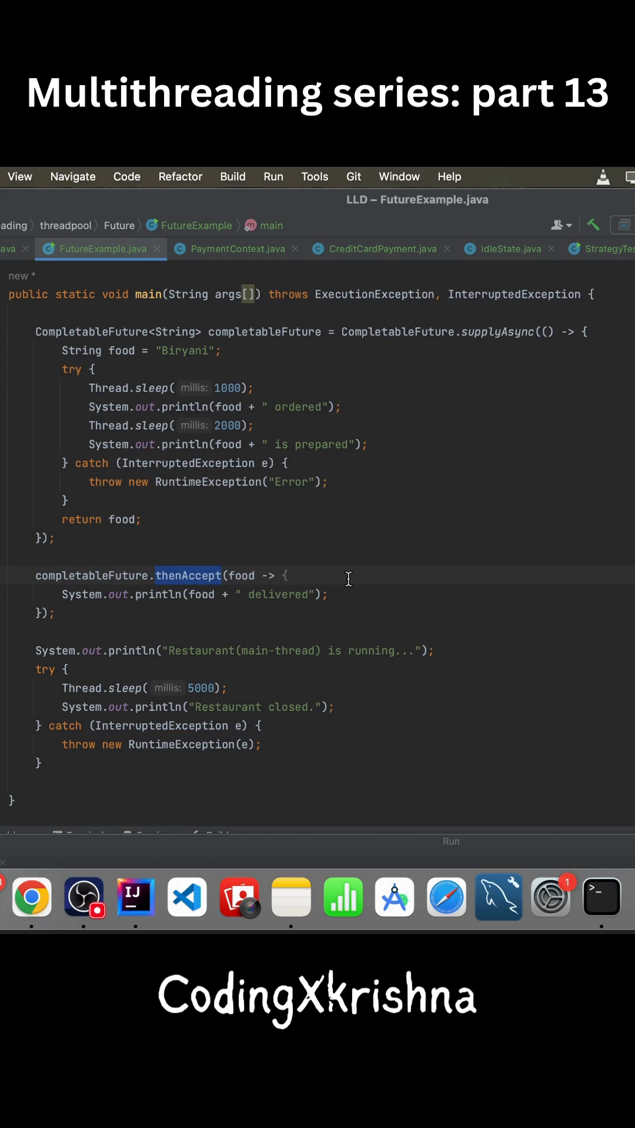
scroll("down", 3)
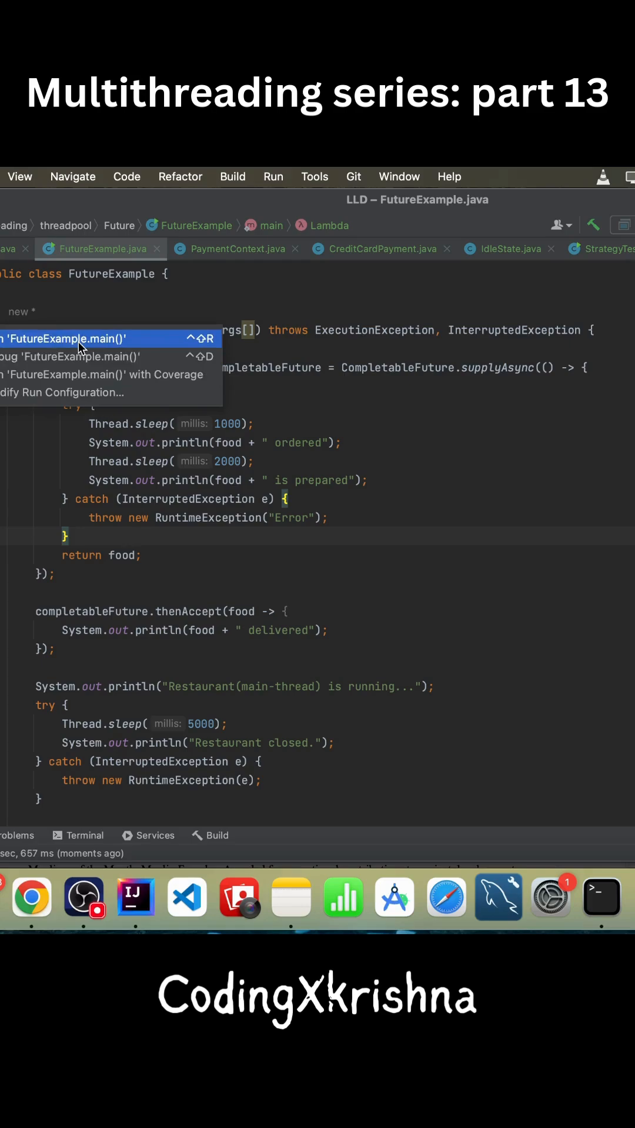
Run 'FutureExample.main()' to print Biryani prepared, delivered, and Restaurant closed.
left_click(61, 339)
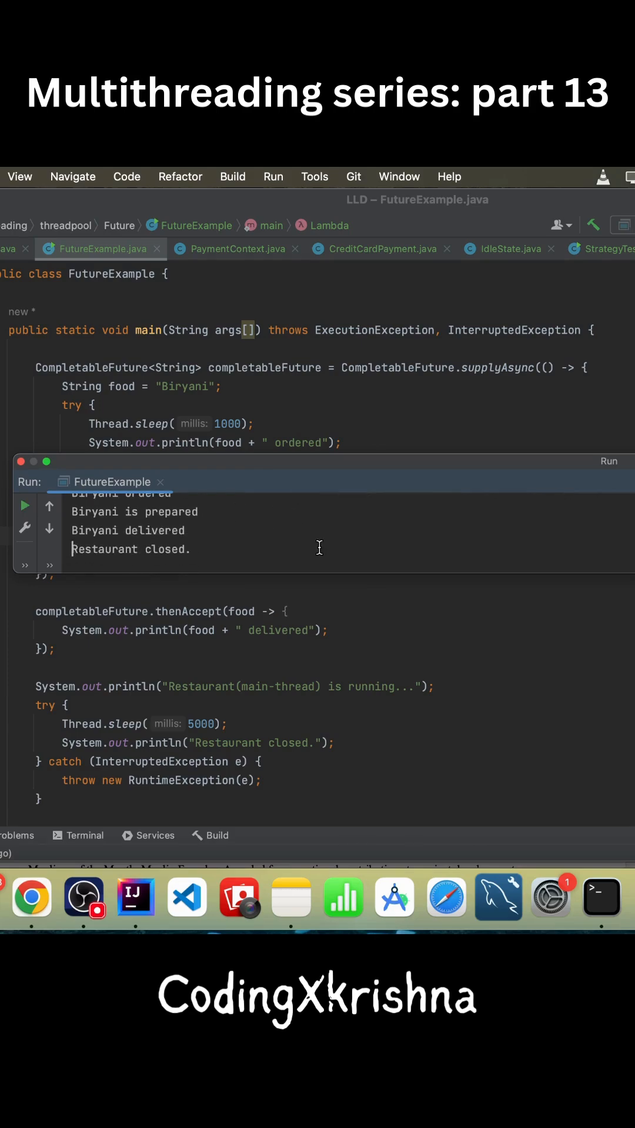
mouse_move(343, 471)
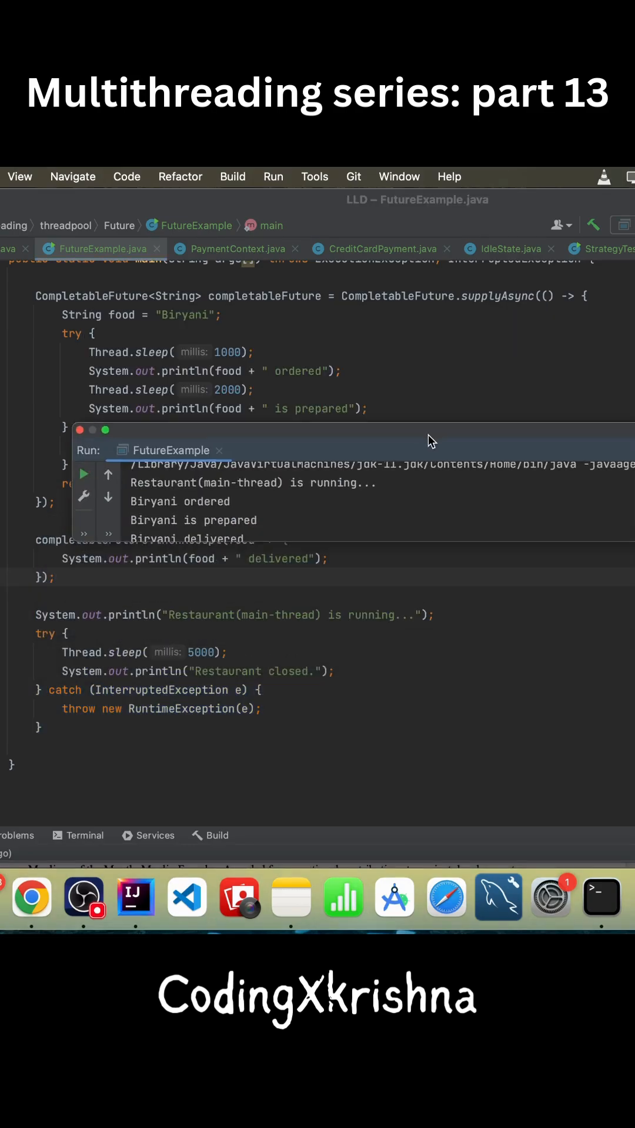
mouse_move(411, 476)
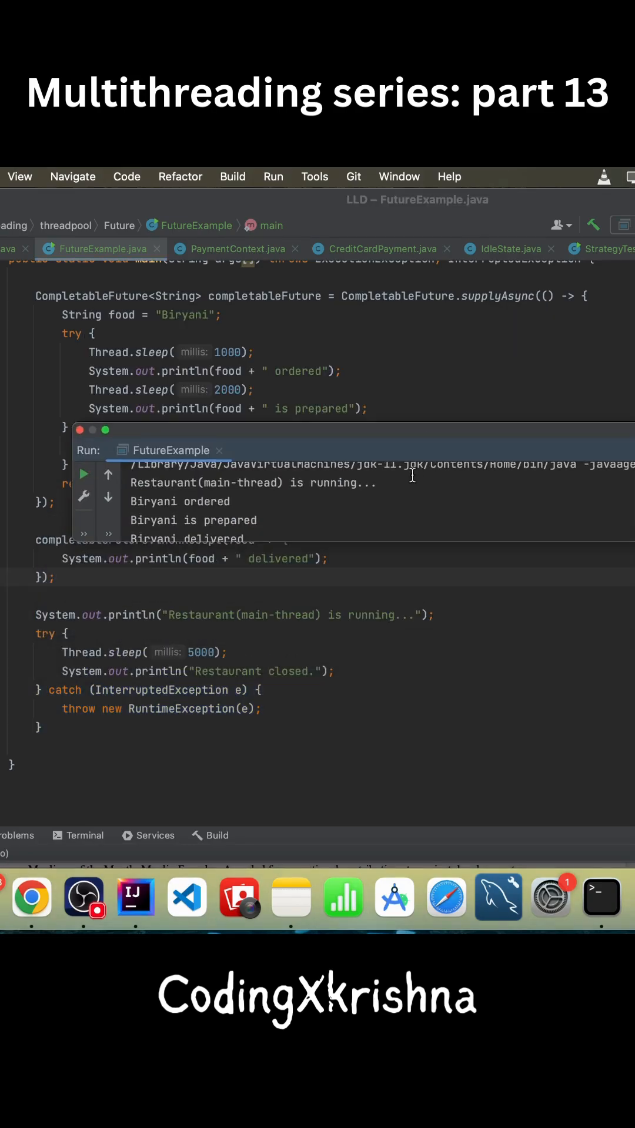